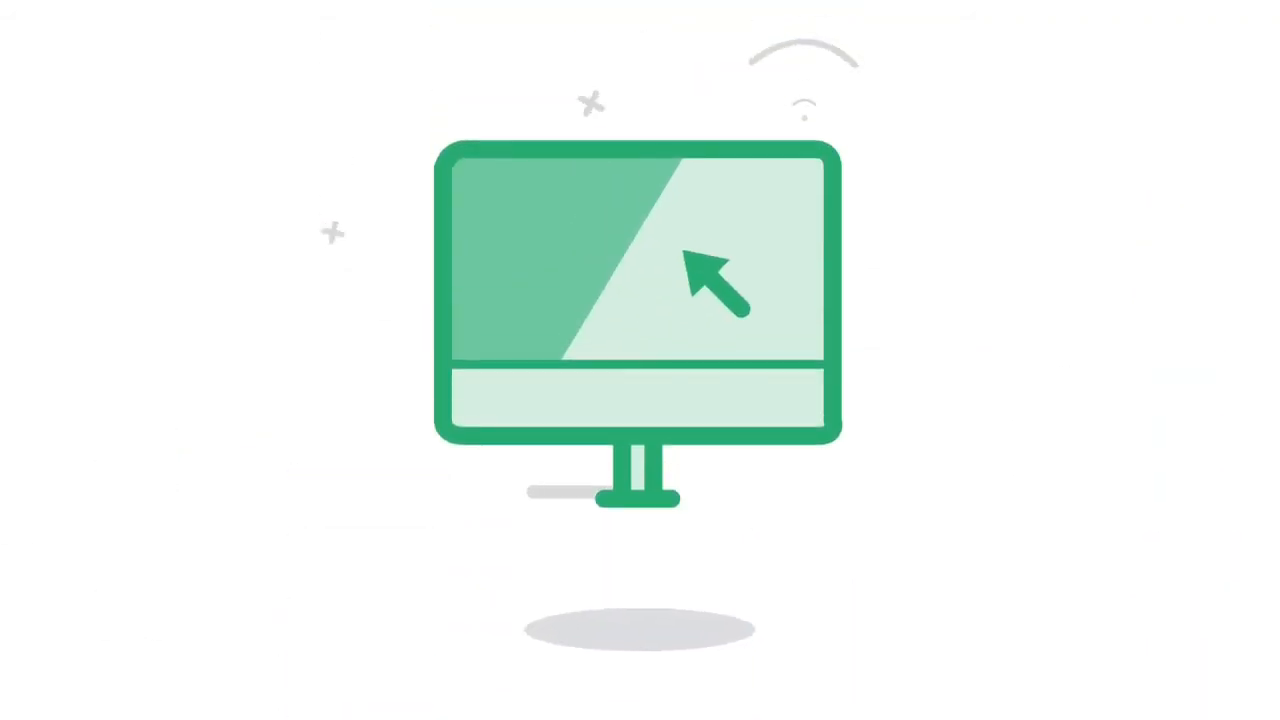
pyautogui.moveTo(490, 260)
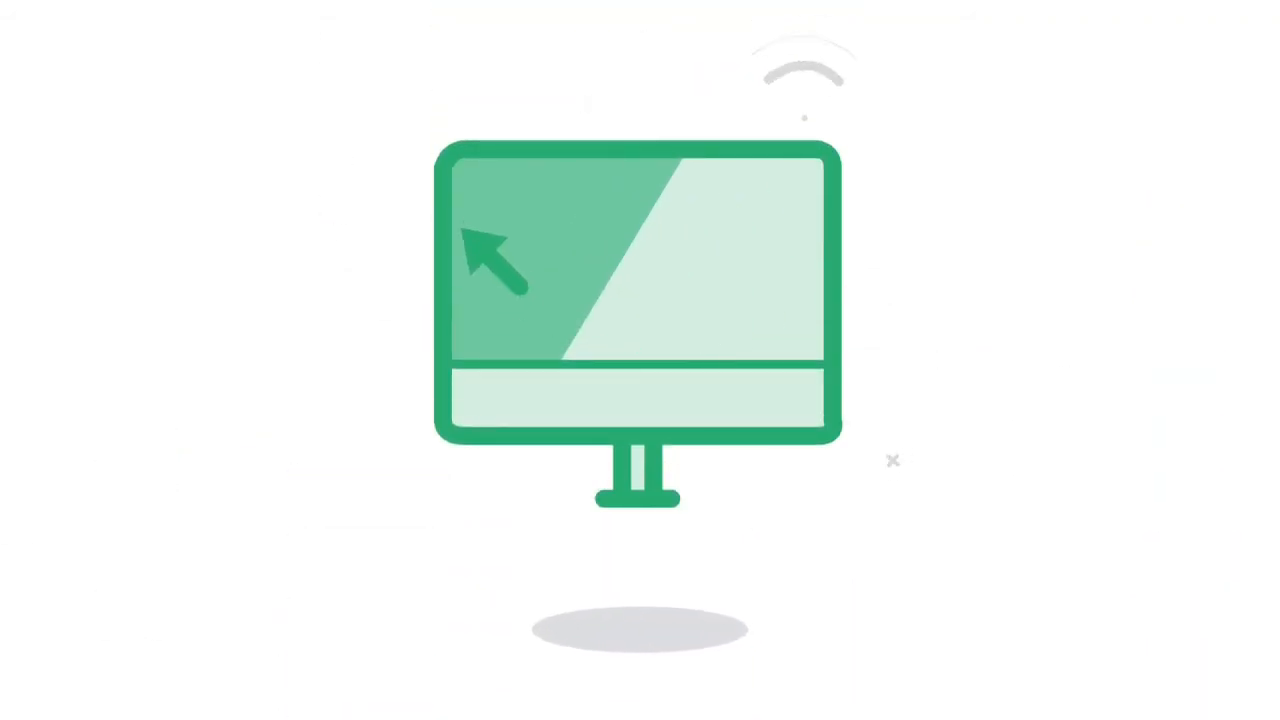